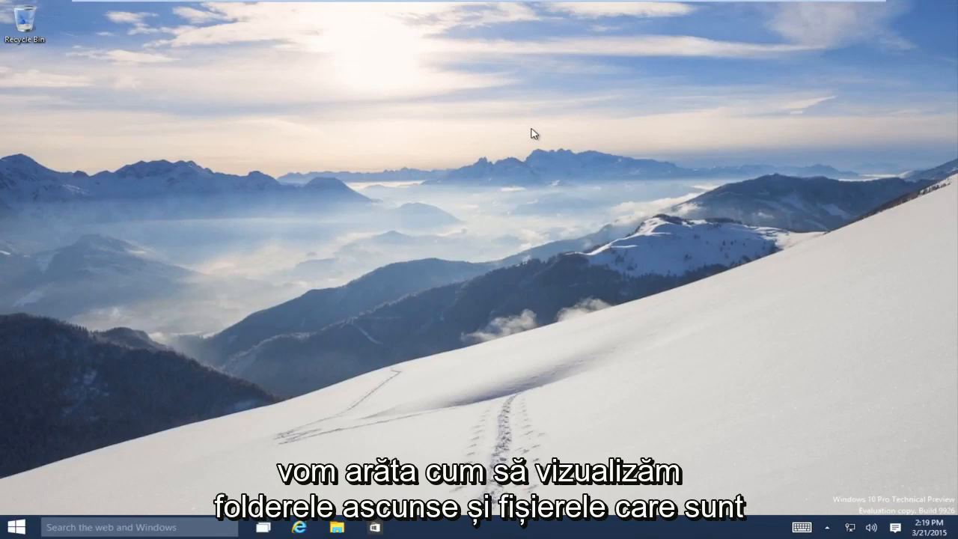
{"action": "mouse_move", "coordinate": [534, 136]}
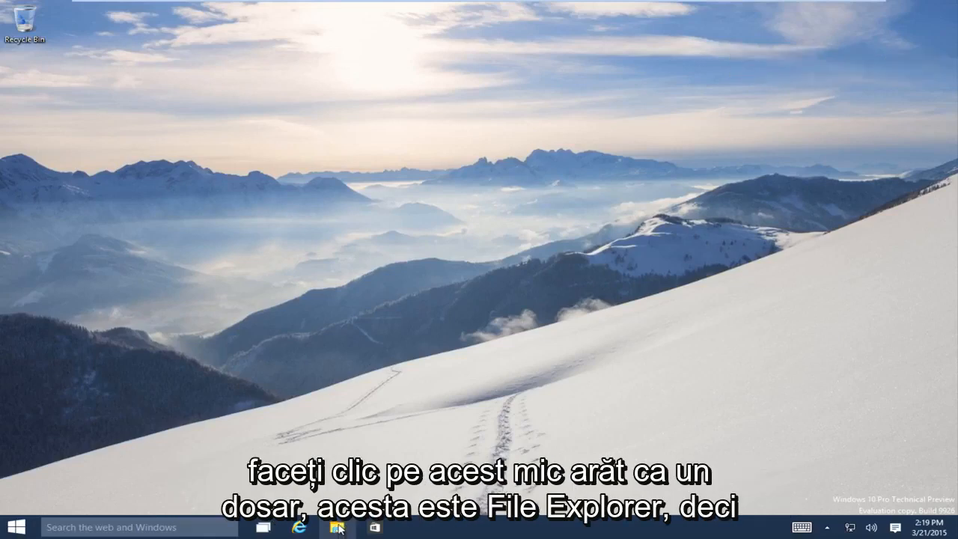
Launch File Explorer and open the Test Machine folder under C:\Users
{"action": "left_click", "coordinate": [337, 526]}
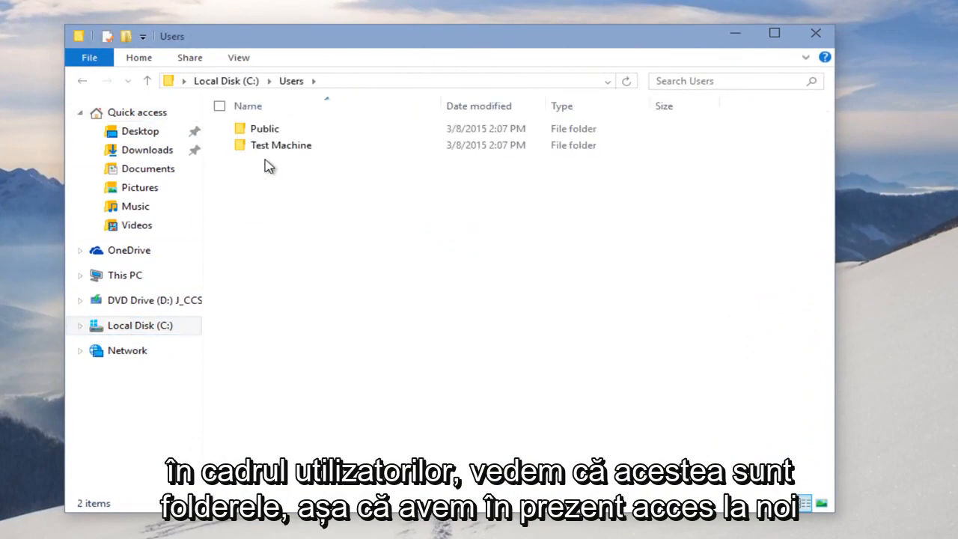
{"action": "double_click", "coordinate": [281, 144]}
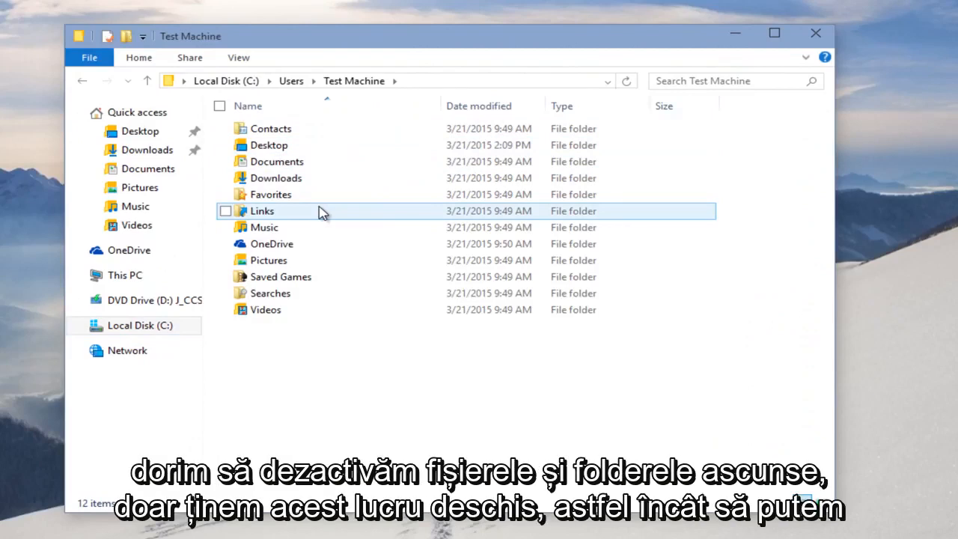
{"action": "mouse_move", "coordinate": [334, 206]}
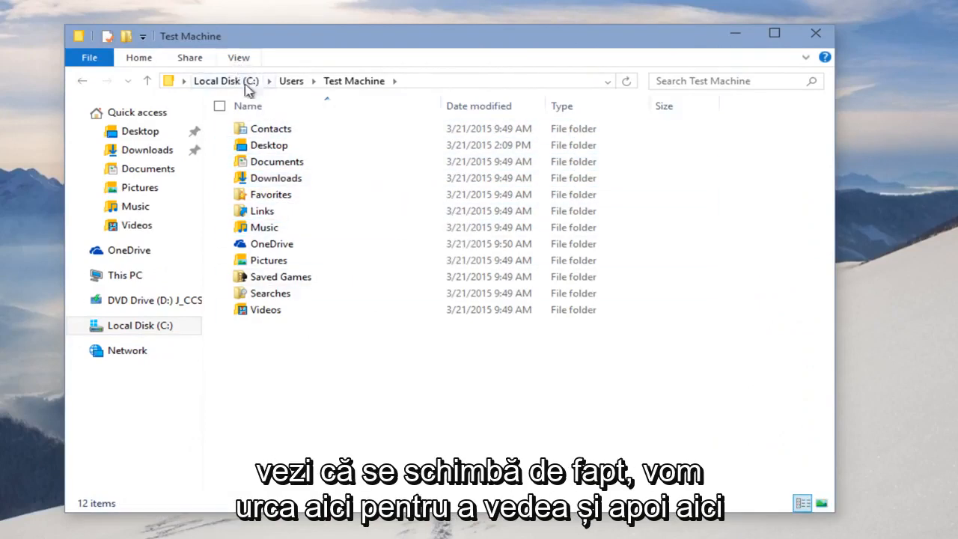
{"action": "left_click", "coordinate": [238, 57]}
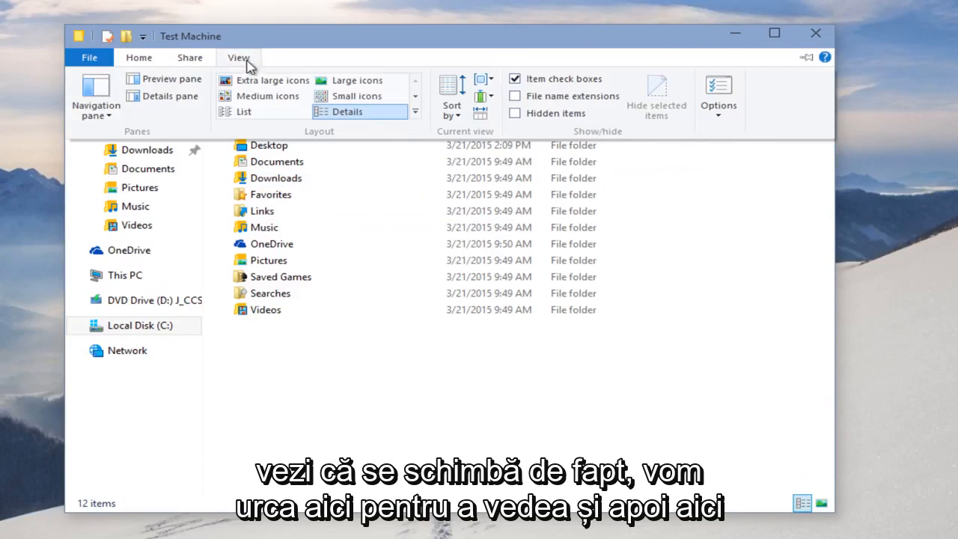
{"action": "mouse_move", "coordinate": [515, 113]}
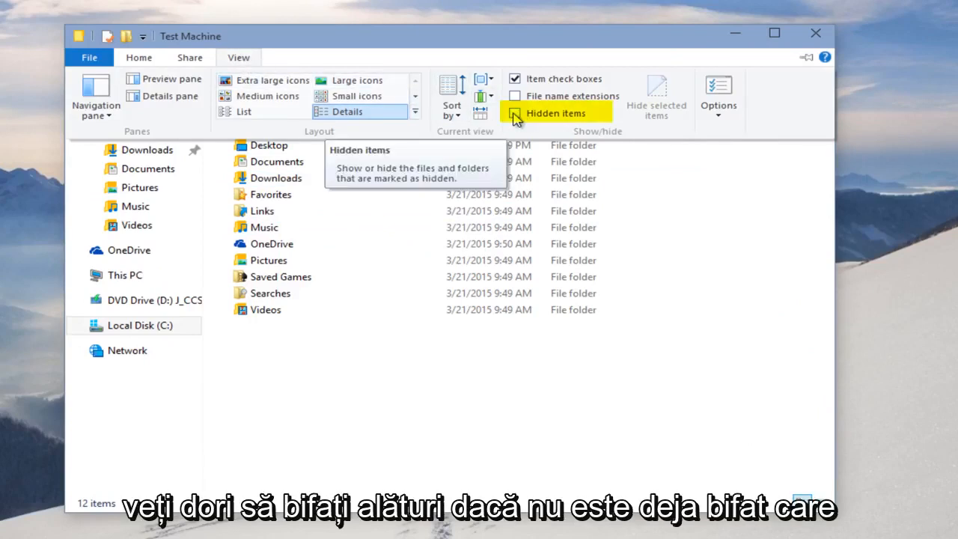
{"action": "left_click", "coordinate": [514, 113]}
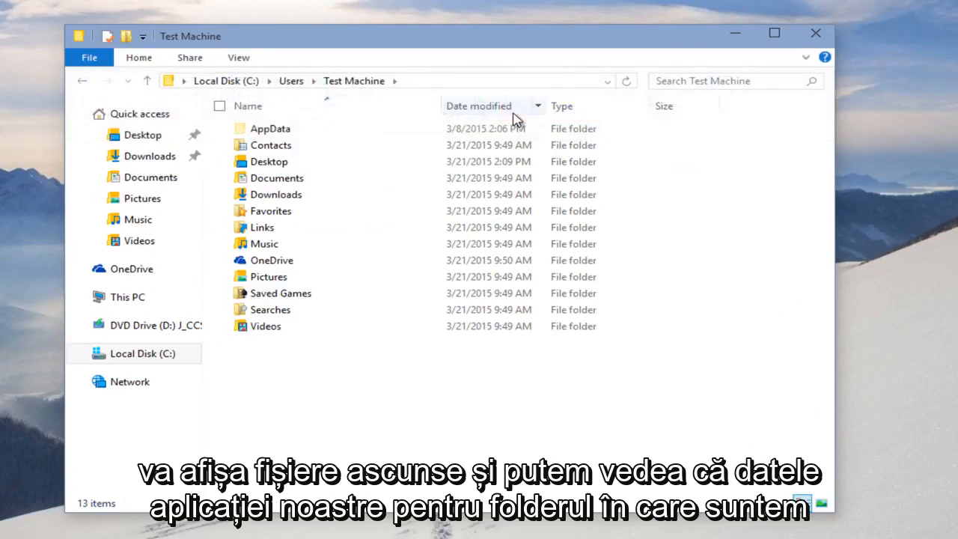
{"action": "left_click", "coordinate": [270, 128]}
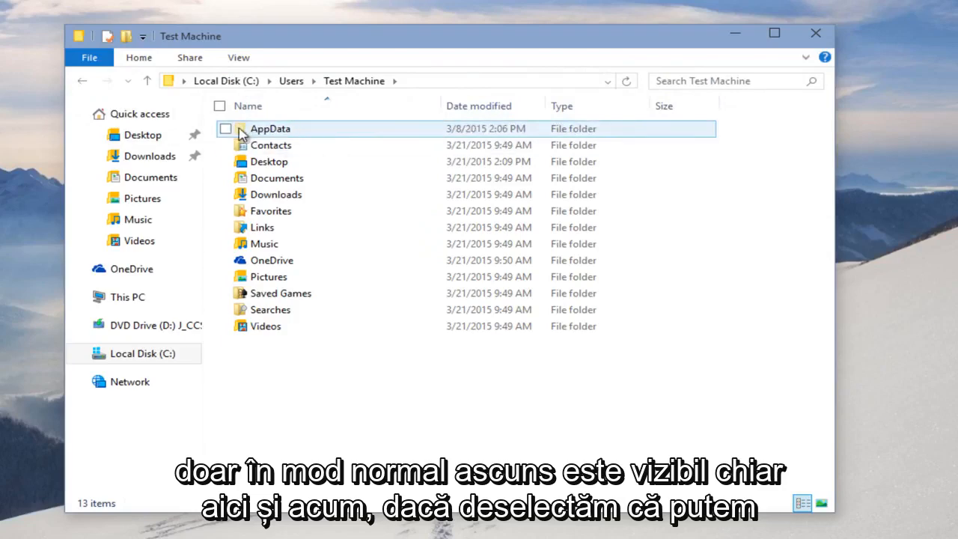
{"action": "left_click", "coordinate": [238, 57]}
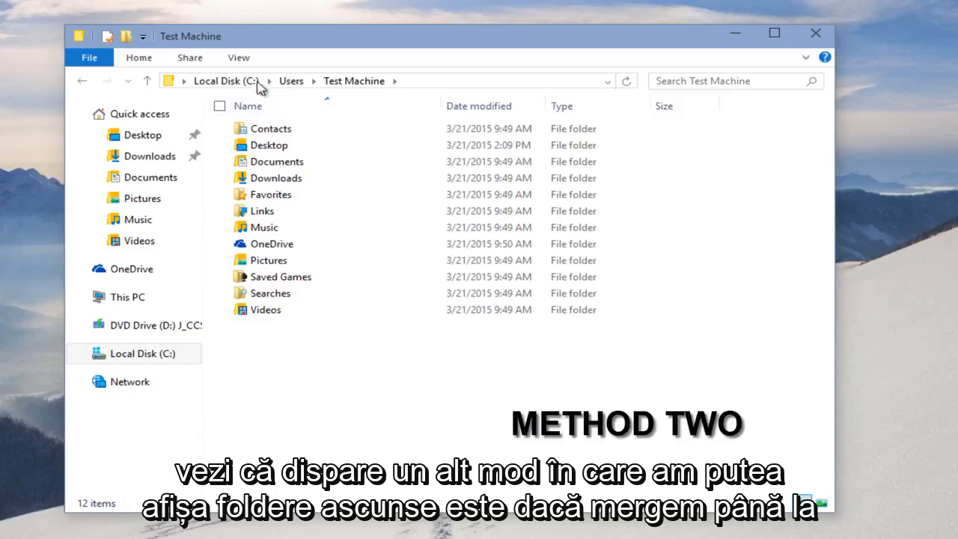
Enable 'Show hidden files, folders, and drives' in Folder Options, then close the Test Machine window
{"action": "left_click", "coordinate": [238, 57]}
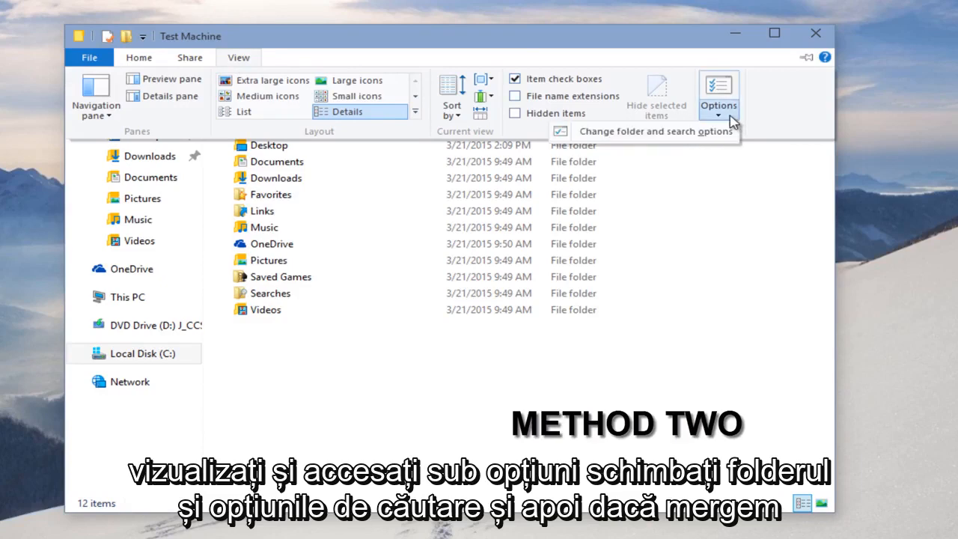
{"action": "mouse_move", "coordinate": [640, 131]}
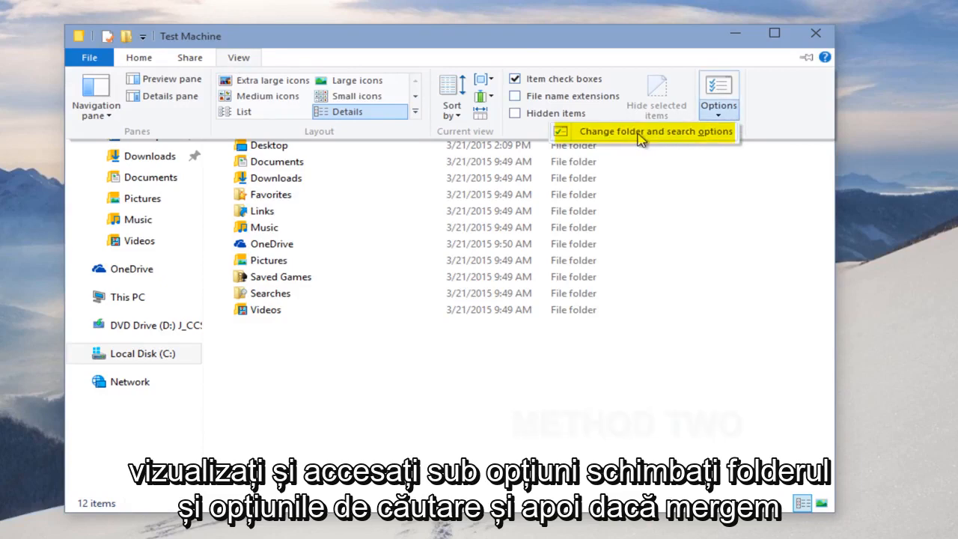
{"action": "left_click", "coordinate": [656, 131]}
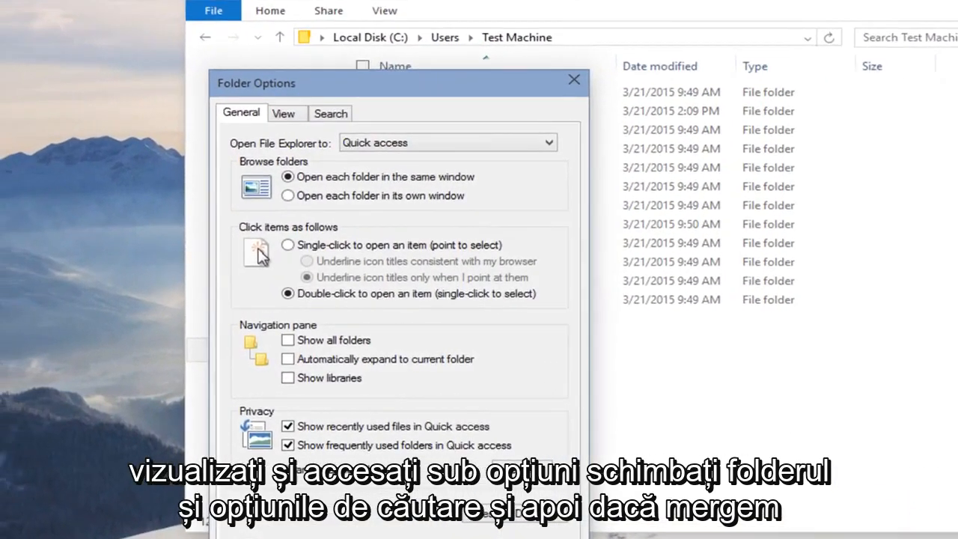
{"action": "left_click", "coordinate": [283, 113]}
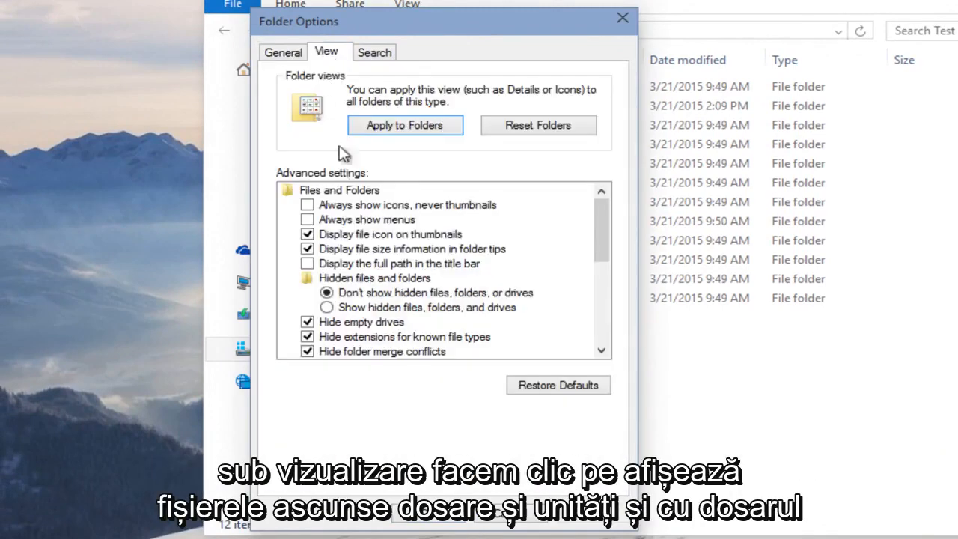
{"action": "left_click", "coordinate": [327, 307]}
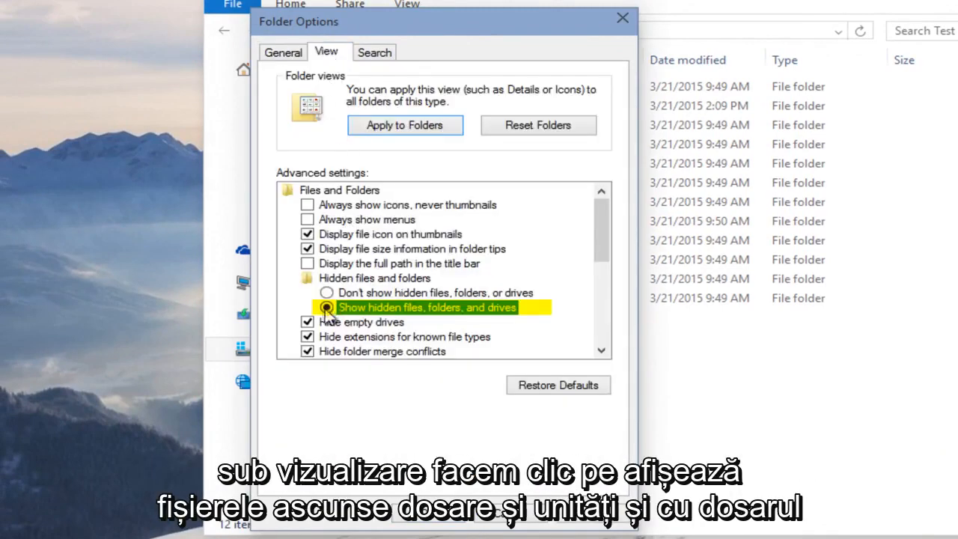
{"action": "left_click", "coordinate": [326, 307]}
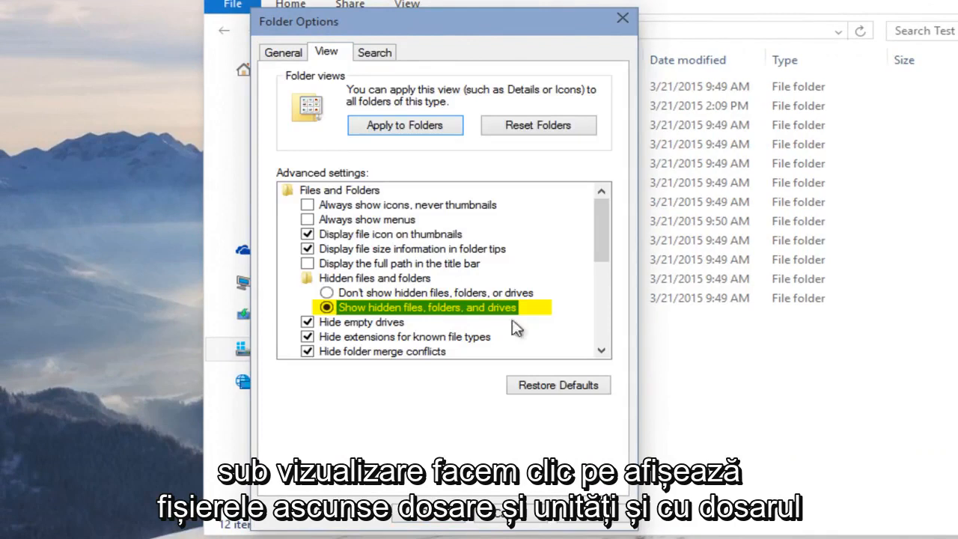
{"action": "mouse_move", "coordinate": [379, 178]}
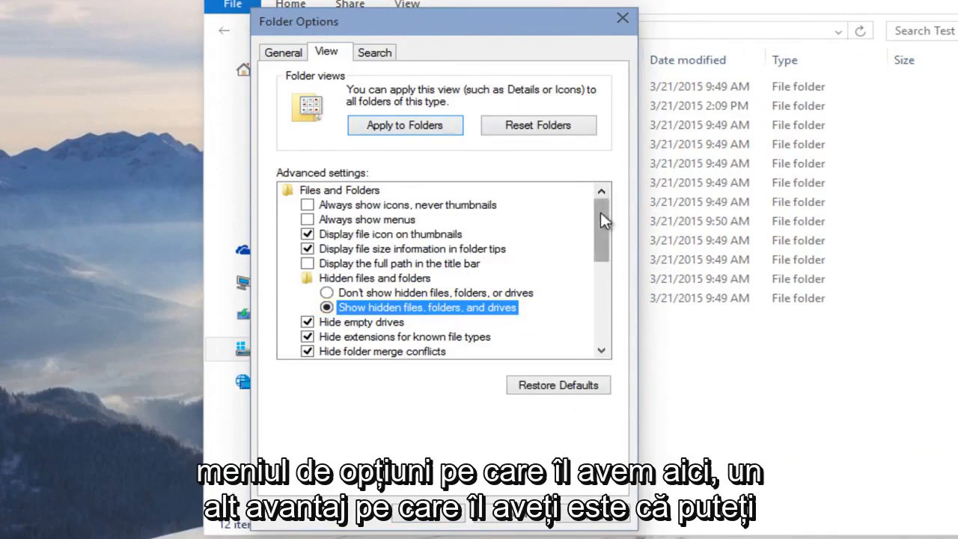
{"action": "scroll", "scroll_direction": "down", "scroll_amount": 3}
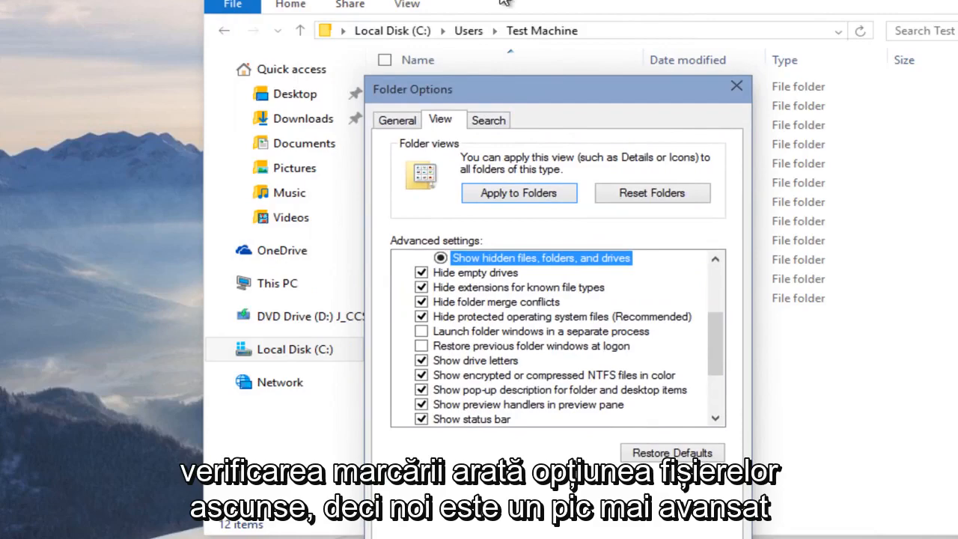
{"action": "mouse_move", "coordinate": [535, 105]}
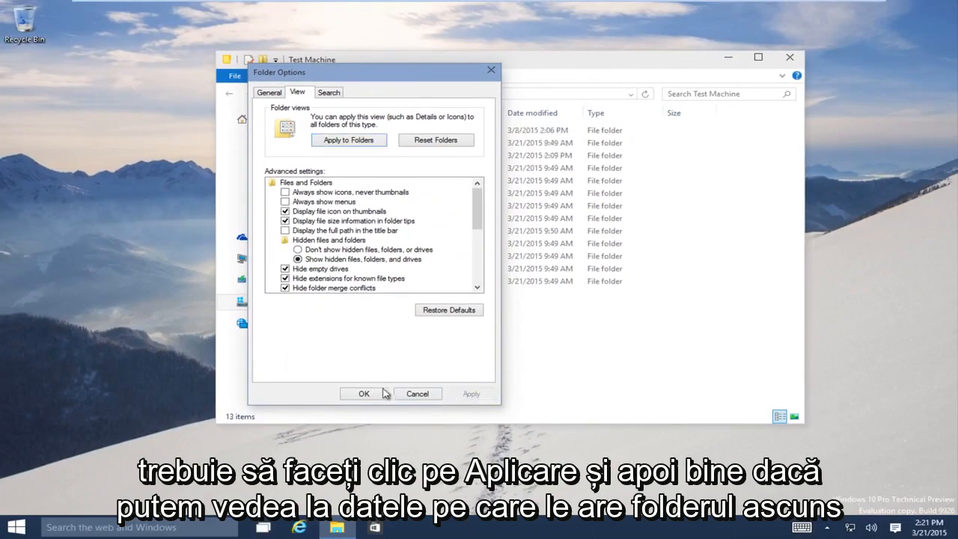
{"action": "left_click", "coordinate": [364, 394]}
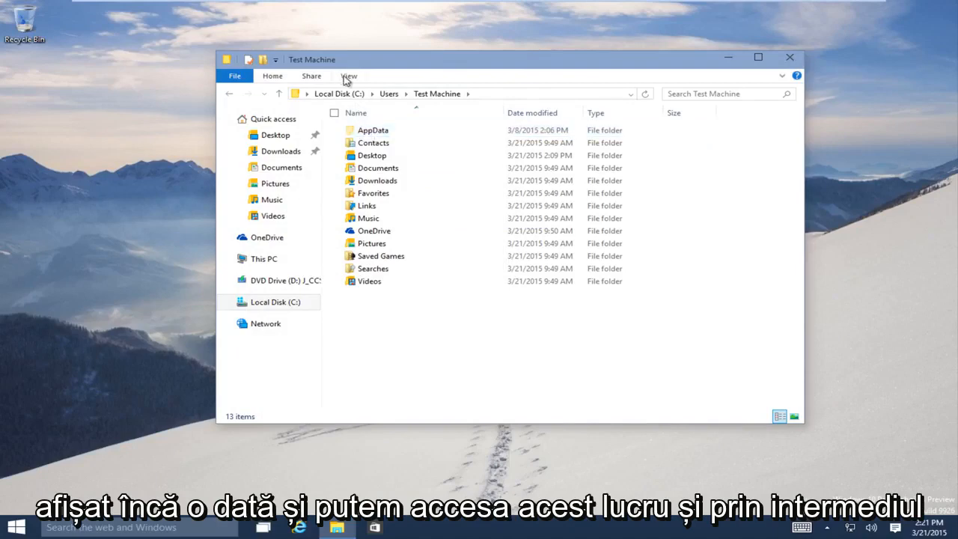
{"action": "mouse_move", "coordinate": [791, 64]}
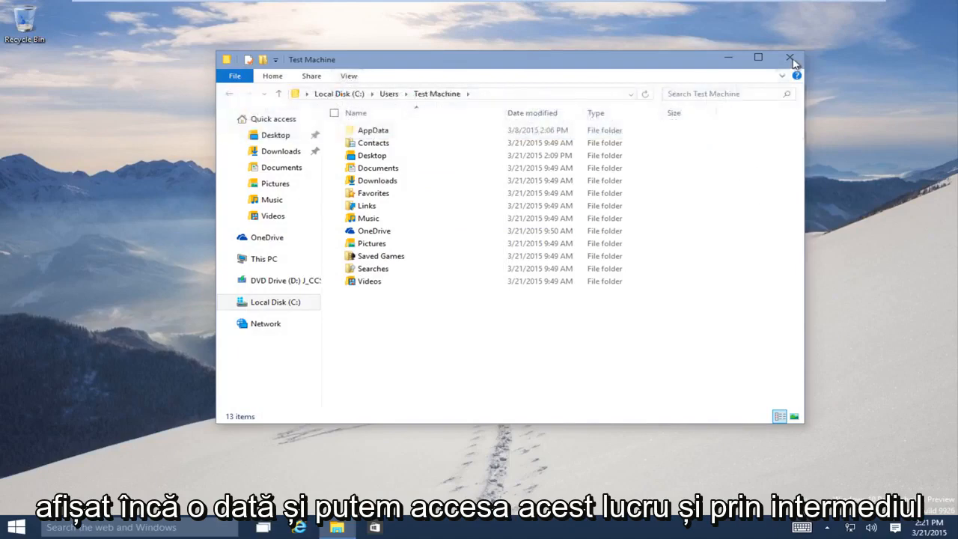
{"action": "left_click", "coordinate": [789, 58]}
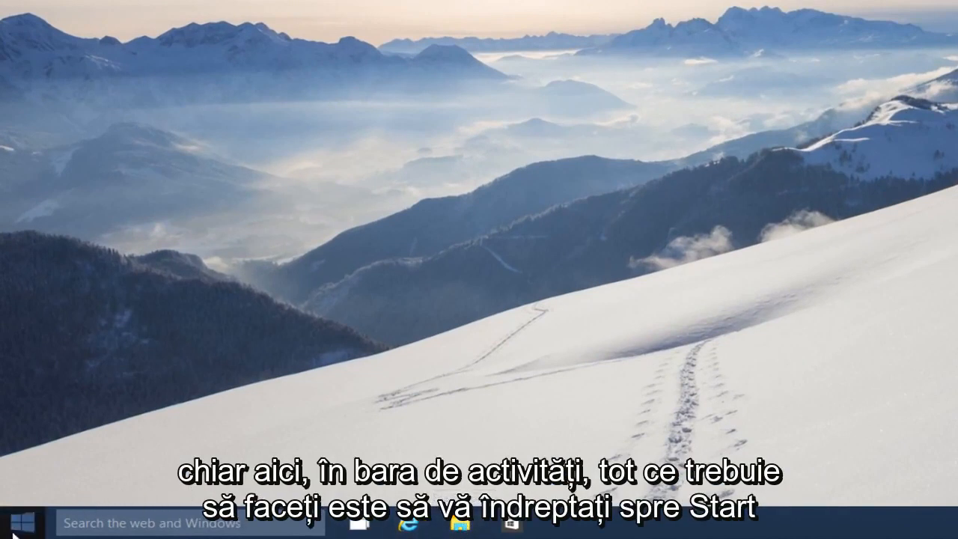
Launch a new File Explorer window from Start and show its View tab
{"action": "left_click", "coordinate": [12, 523]}
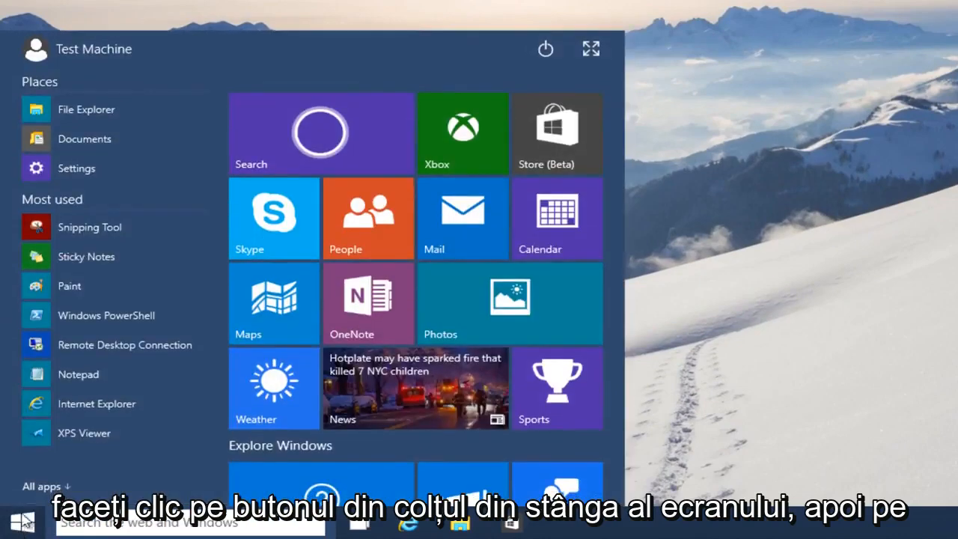
{"action": "mouse_move", "coordinate": [86, 109]}
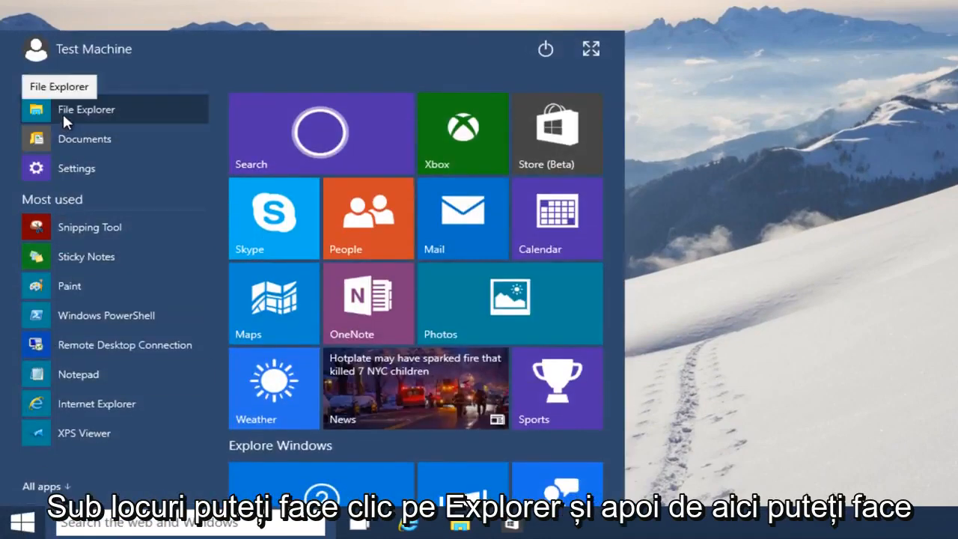
{"action": "left_click", "coordinate": [86, 110]}
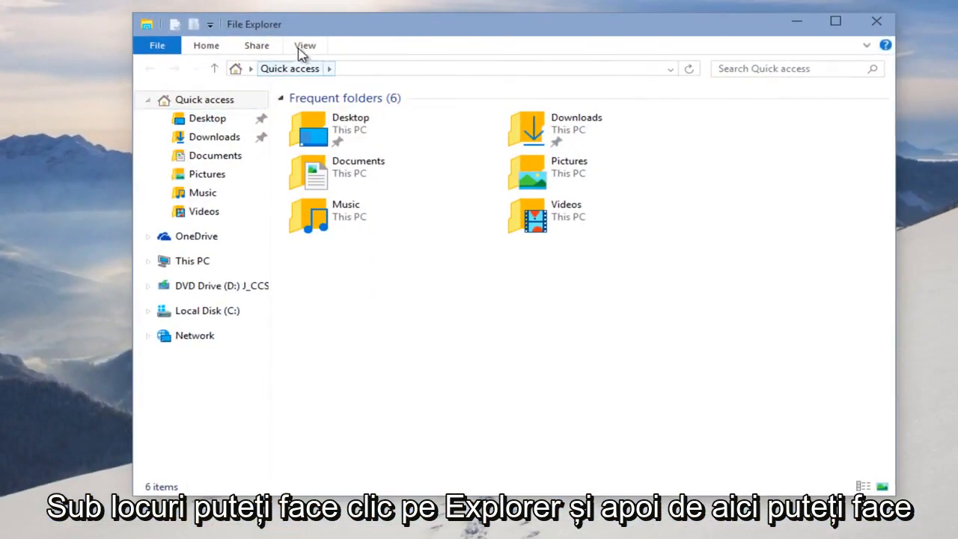
{"action": "left_click", "coordinate": [304, 45]}
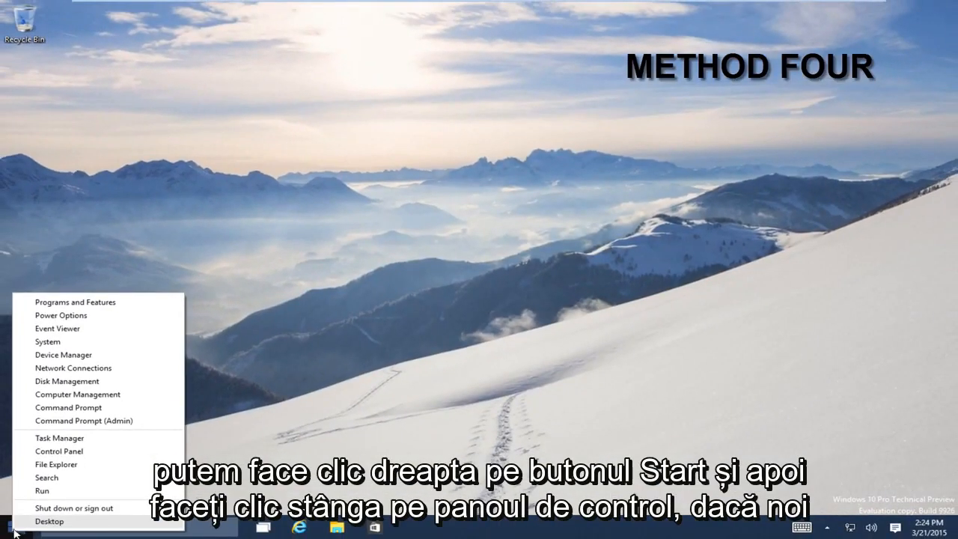
{"action": "mouse_move", "coordinate": [59, 451]}
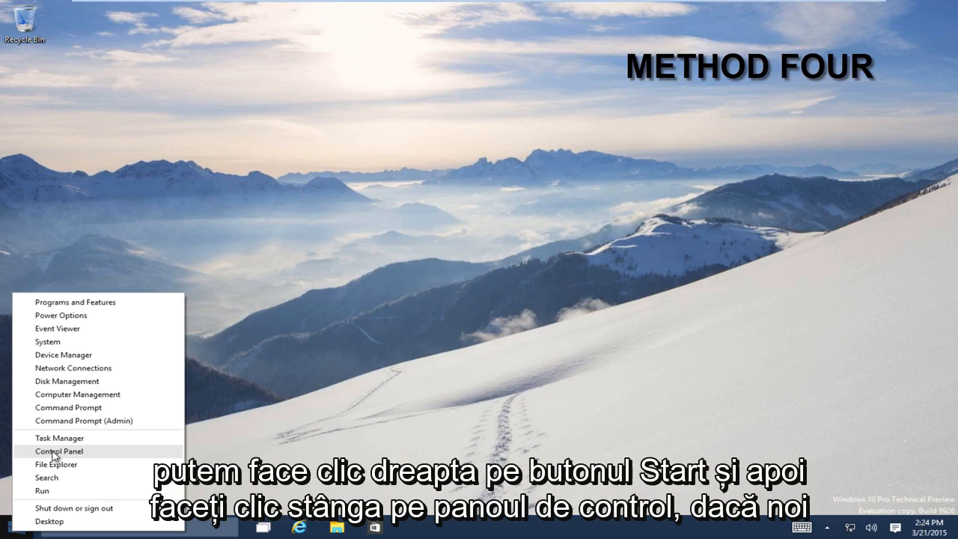
Open Control Panel from the quick-link menu, keep View by Category, and enter Appearance and Personalization
{"action": "left_click", "coordinate": [59, 450]}
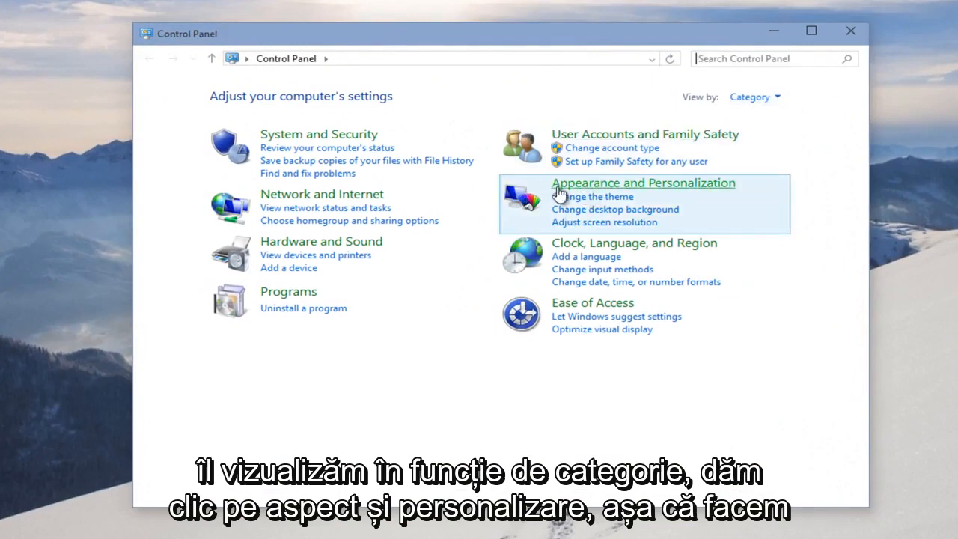
{"action": "mouse_move", "coordinate": [688, 199]}
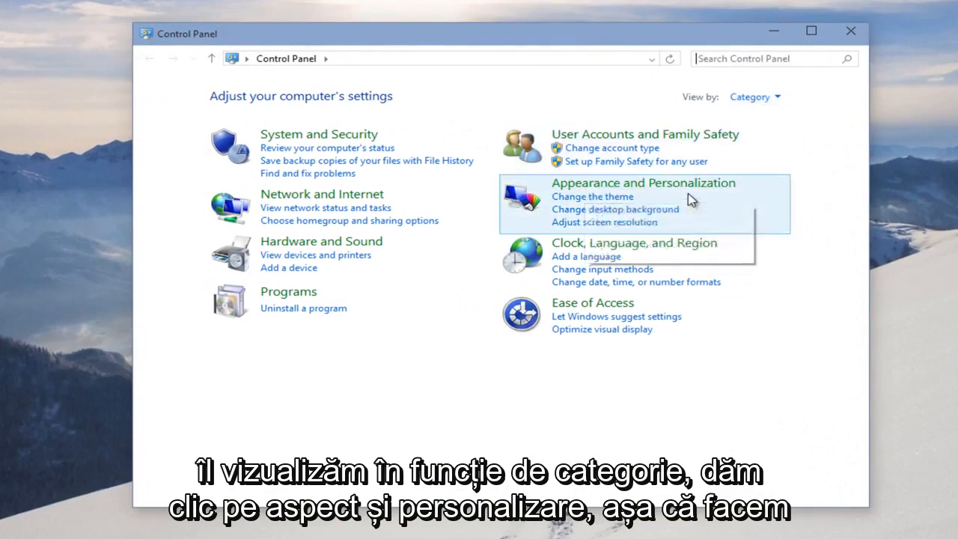
{"action": "left_click", "coordinate": [754, 96]}
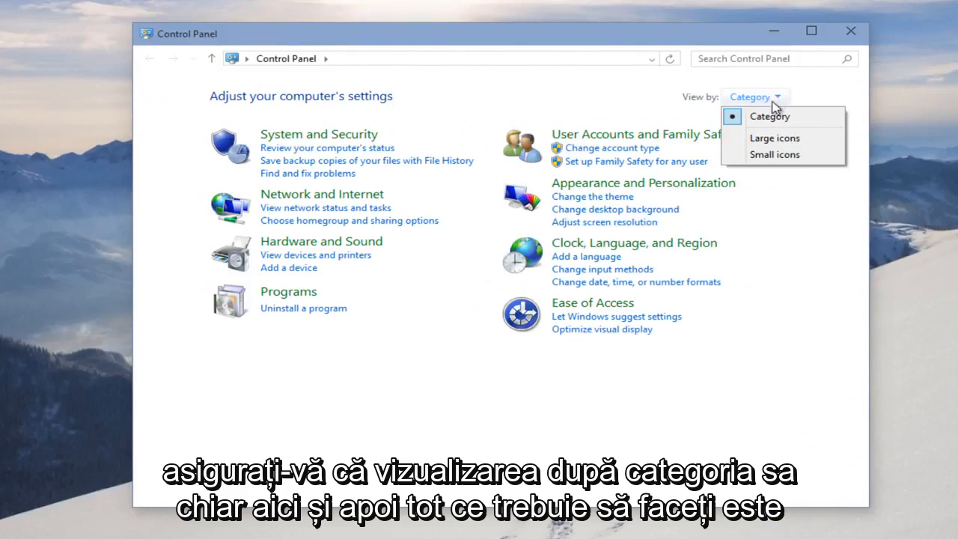
{"action": "mouse_move", "coordinate": [634, 218]}
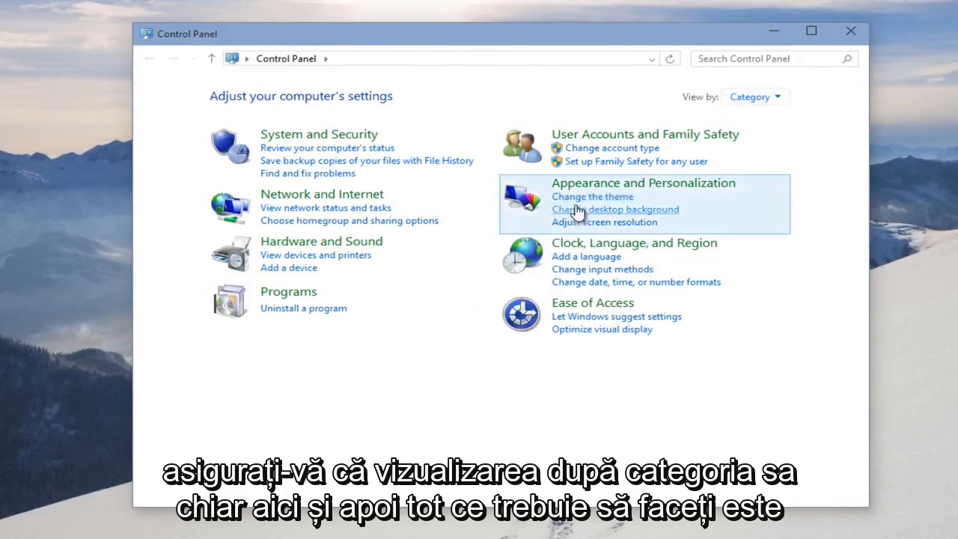
{"action": "left_click", "coordinate": [643, 183]}
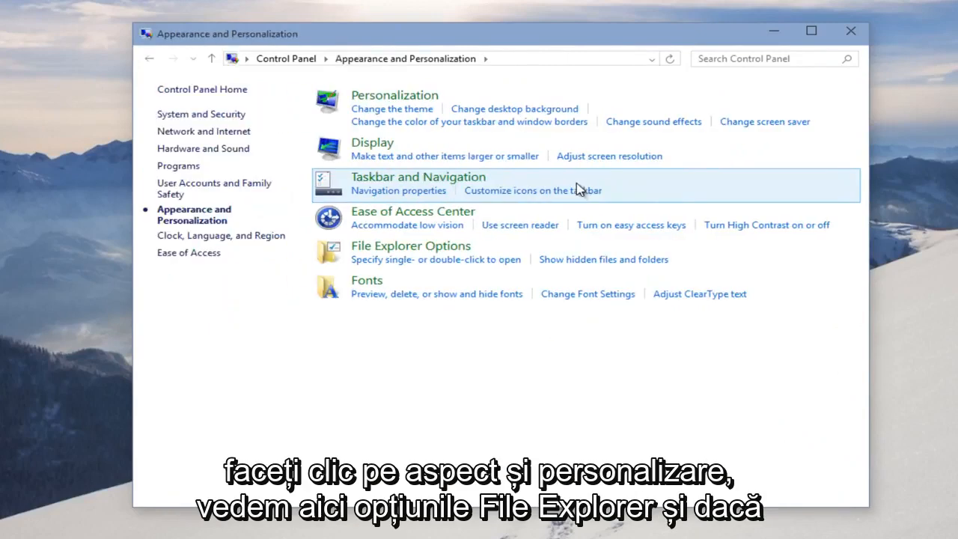
{"action": "mouse_move", "coordinate": [345, 252]}
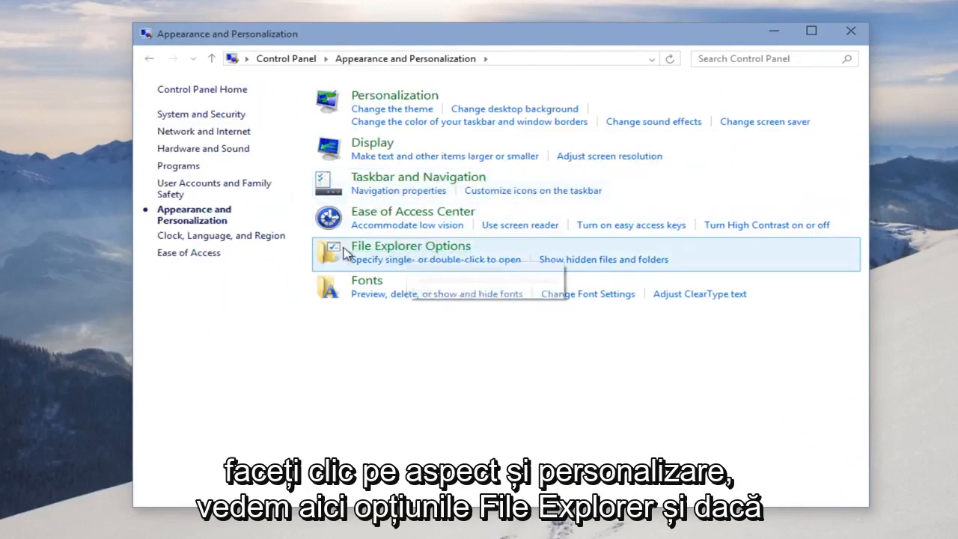
{"action": "mouse_move", "coordinate": [404, 273]}
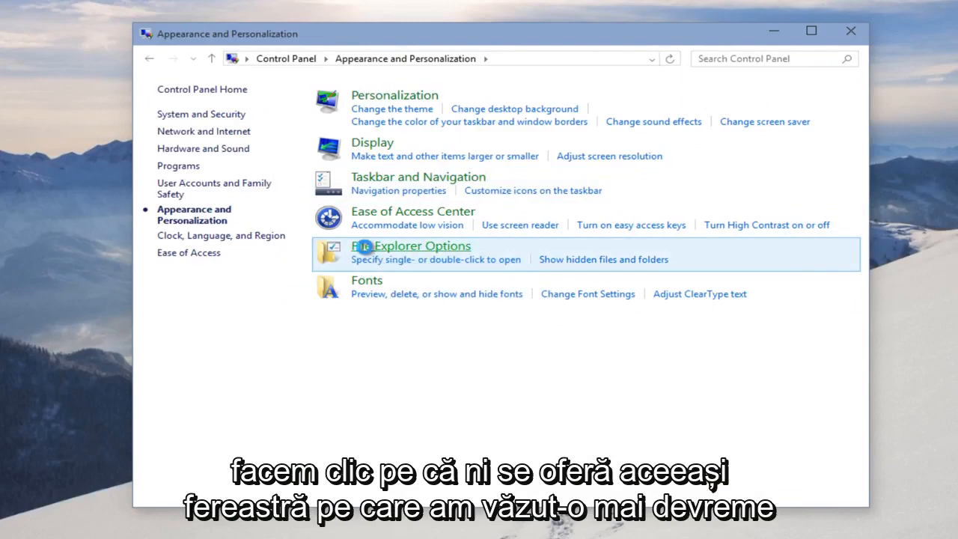
Confirm 'Show hidden files, folders, and drives' is selected in File Explorer Options' View settings
{"action": "left_click", "coordinate": [410, 245]}
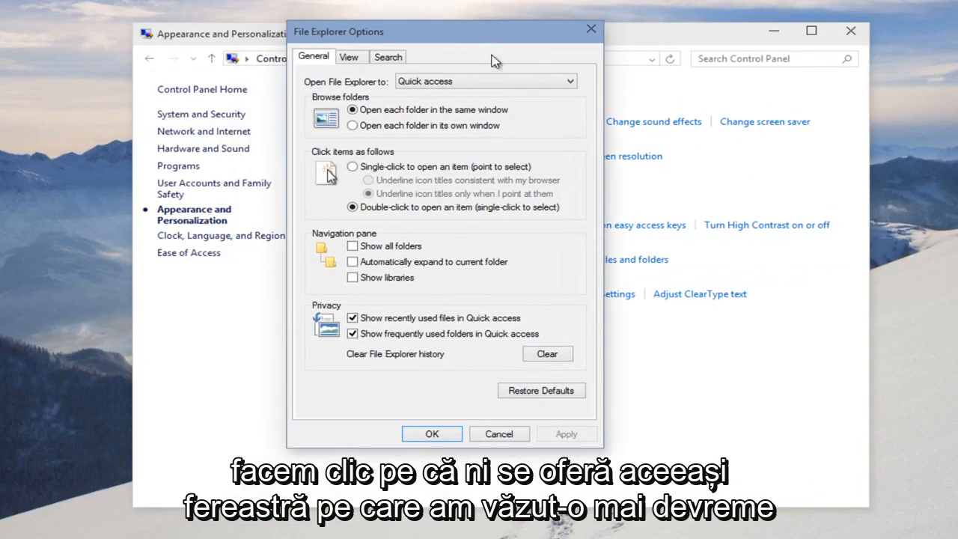
{"action": "left_click", "coordinate": [349, 56]}
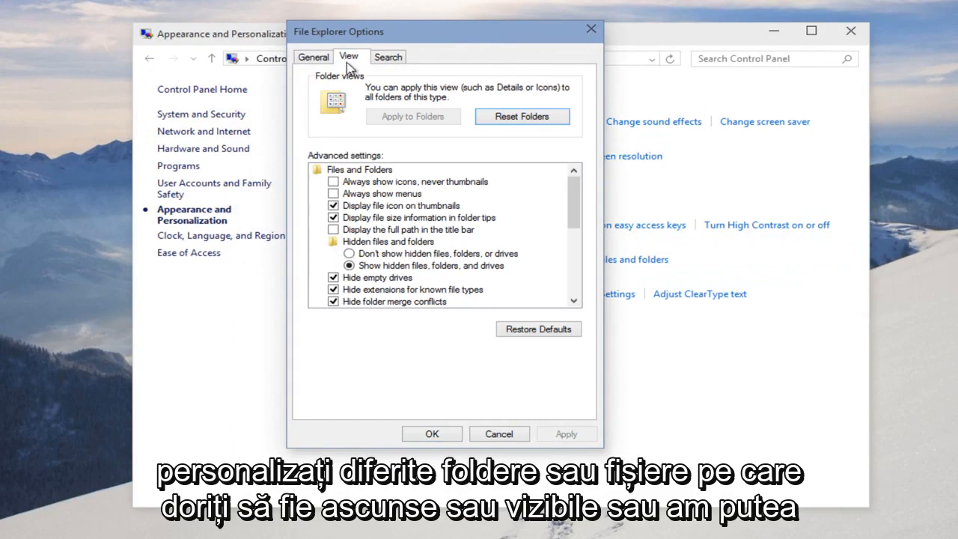
{"action": "scroll", "scroll_direction": "down", "scroll_amount": 3}
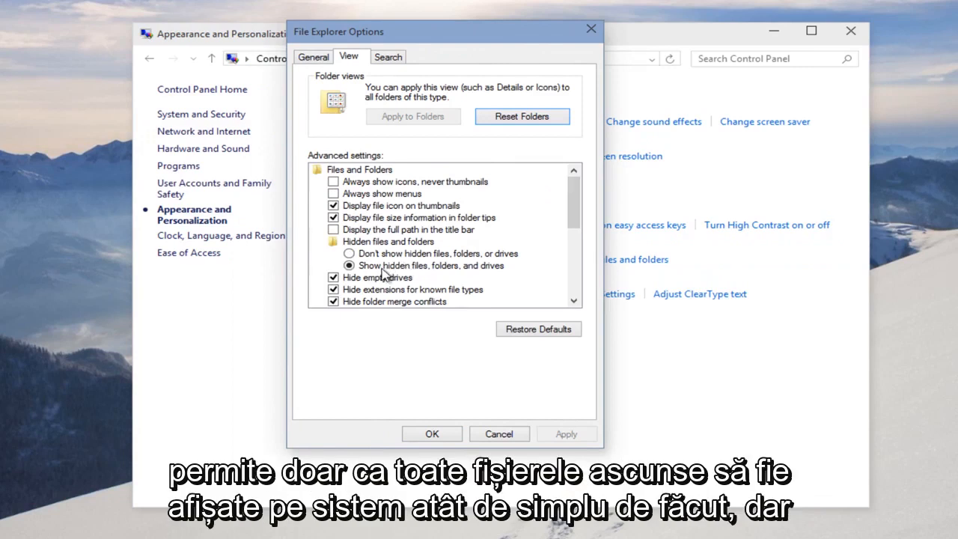
{"action": "mouse_move", "coordinate": [388, 274]}
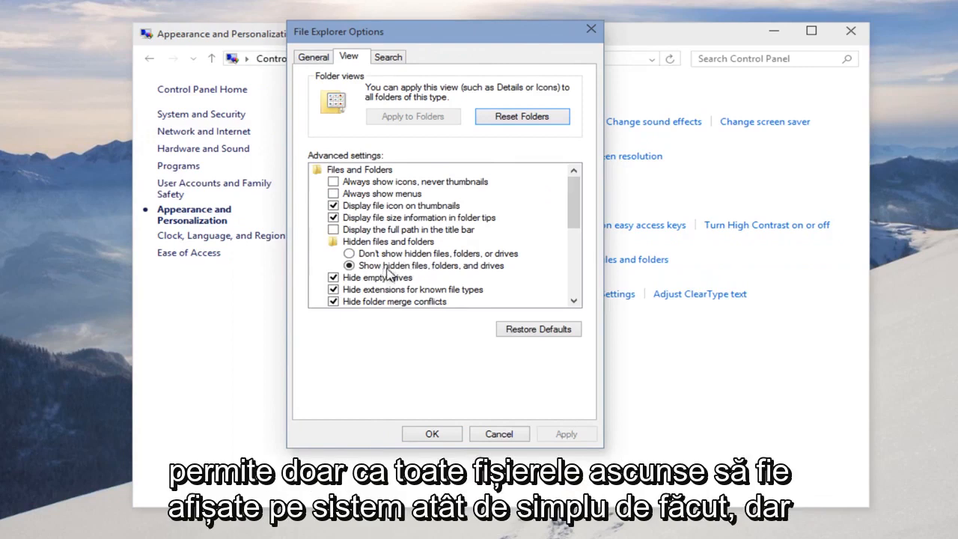